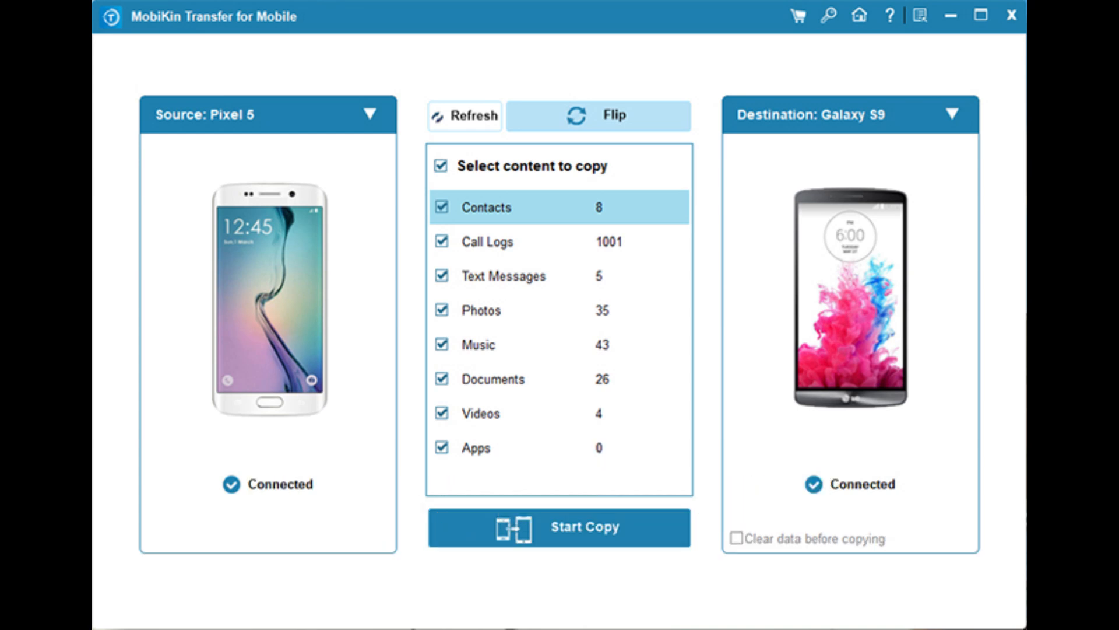
Step: Start copying the checked contacts, call logs and messages from Pixel 5 to Galaxy S9
click(559, 527)
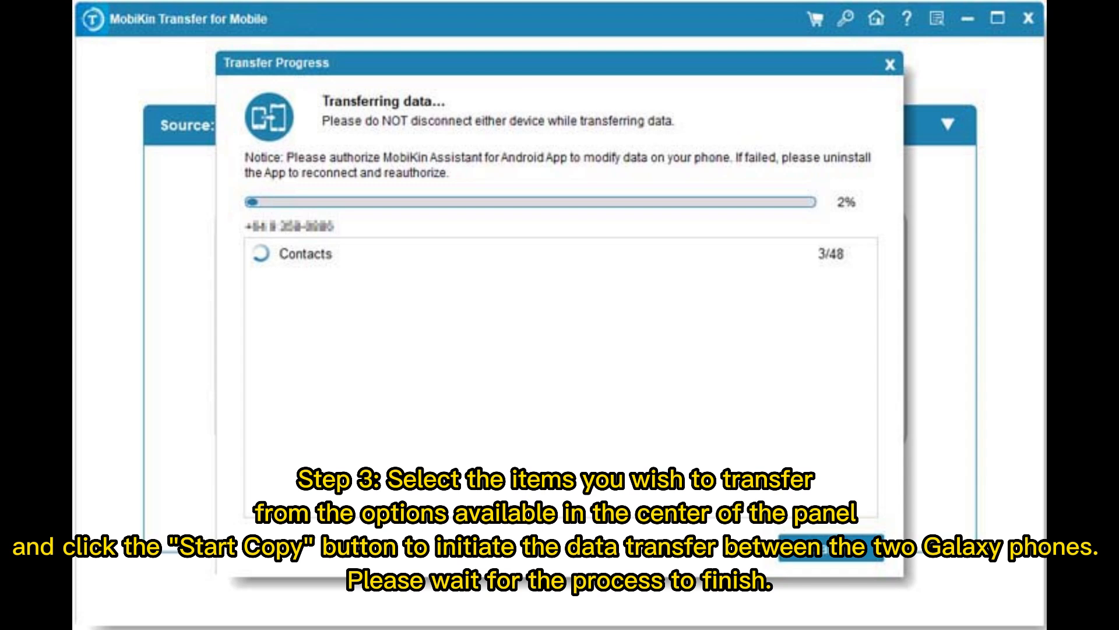